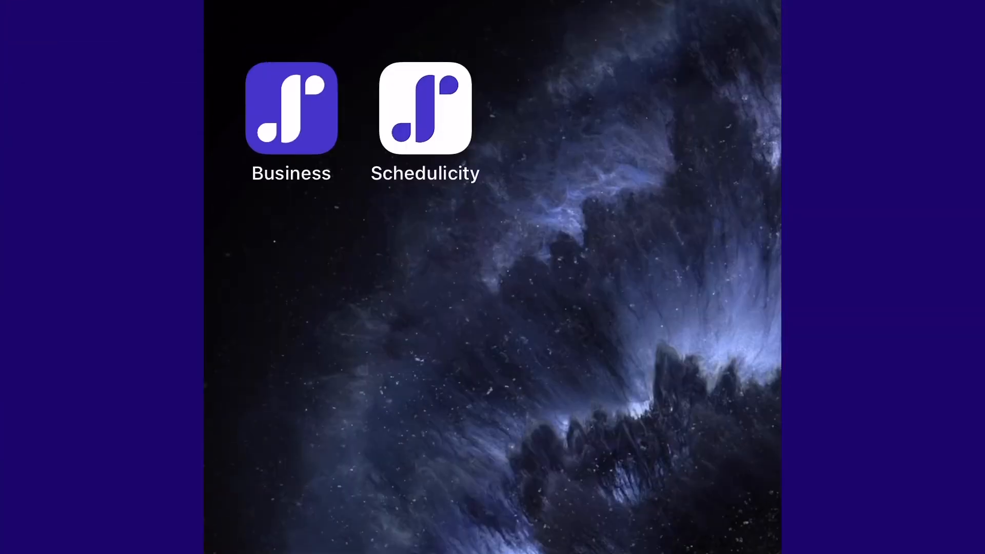
pyautogui.click(290, 107)
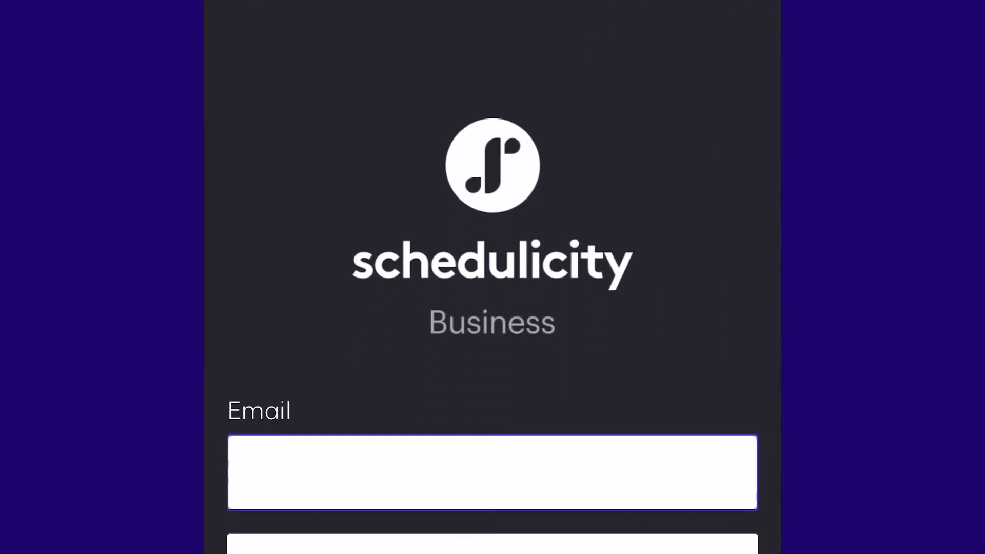
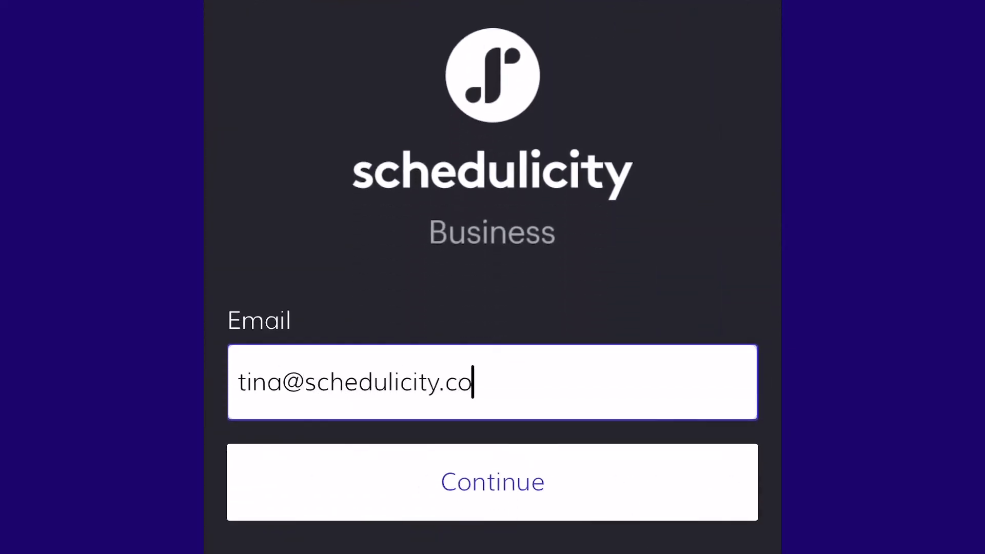
pyautogui.click(492, 483)
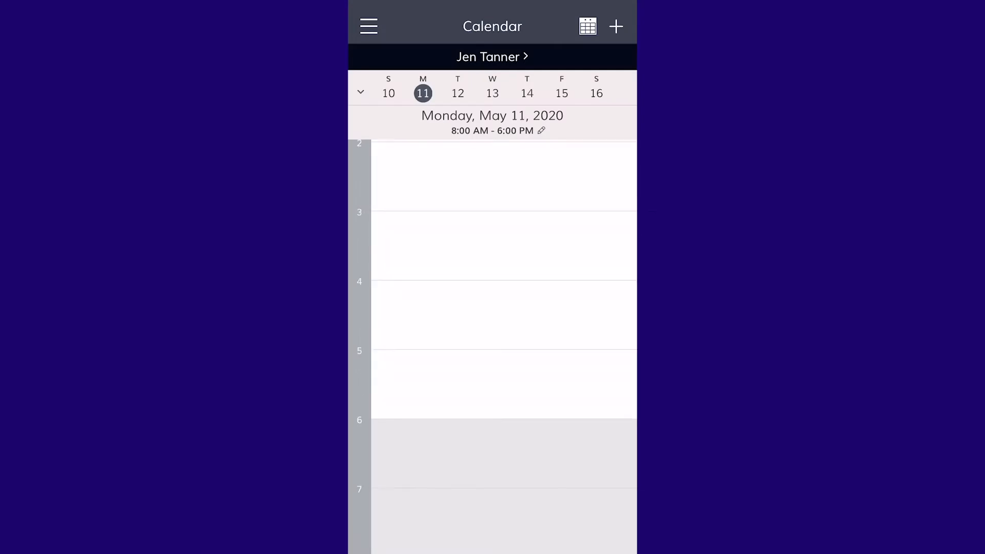
# Search the App Store for 'schedulicity' and view the Schedulicity Business listing
pyautogui.click(587, 25)
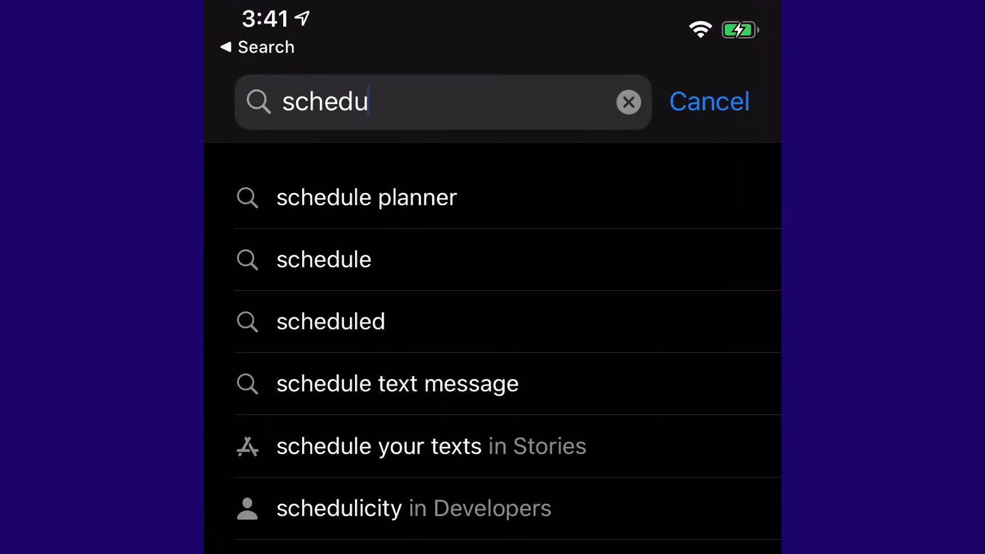
pyautogui.write('lic')
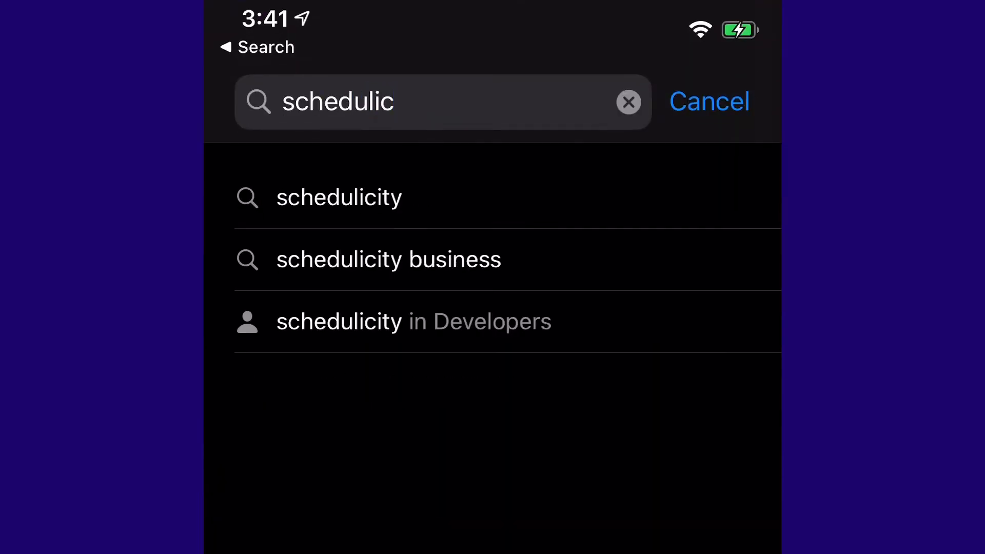
pyautogui.click(340, 197)
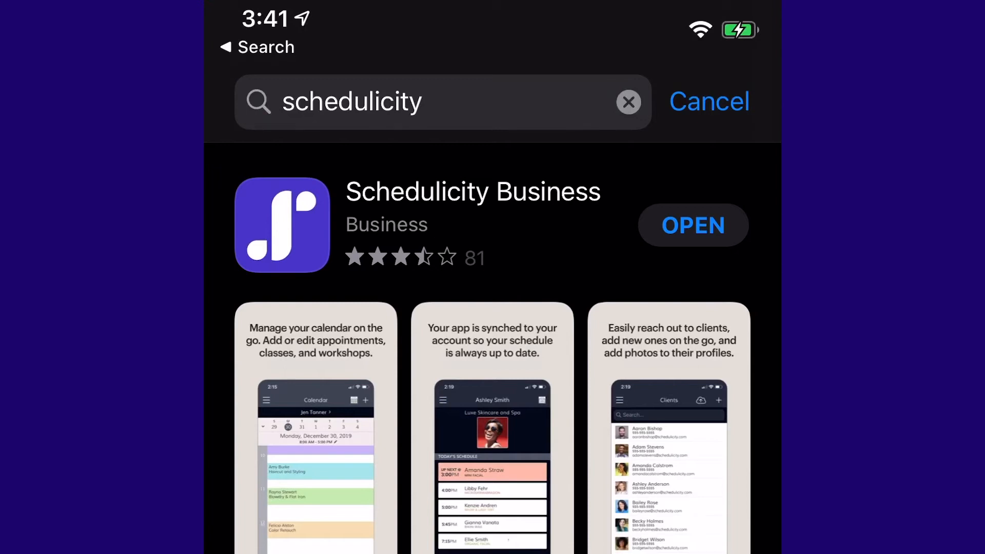
pyautogui.click(692, 225)
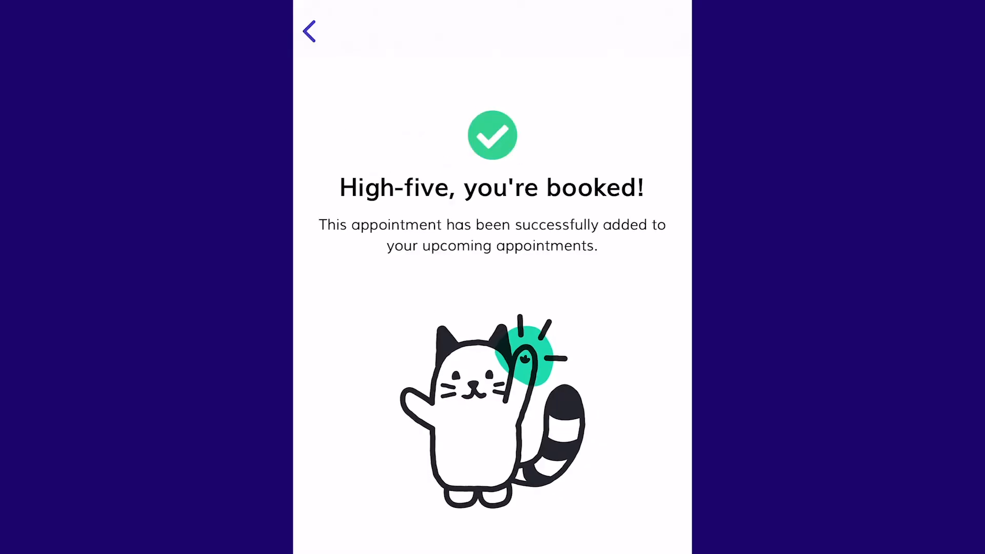
# Leave the booking confirmation and show the Schedulicity client app's store listing
pyautogui.click(309, 30)
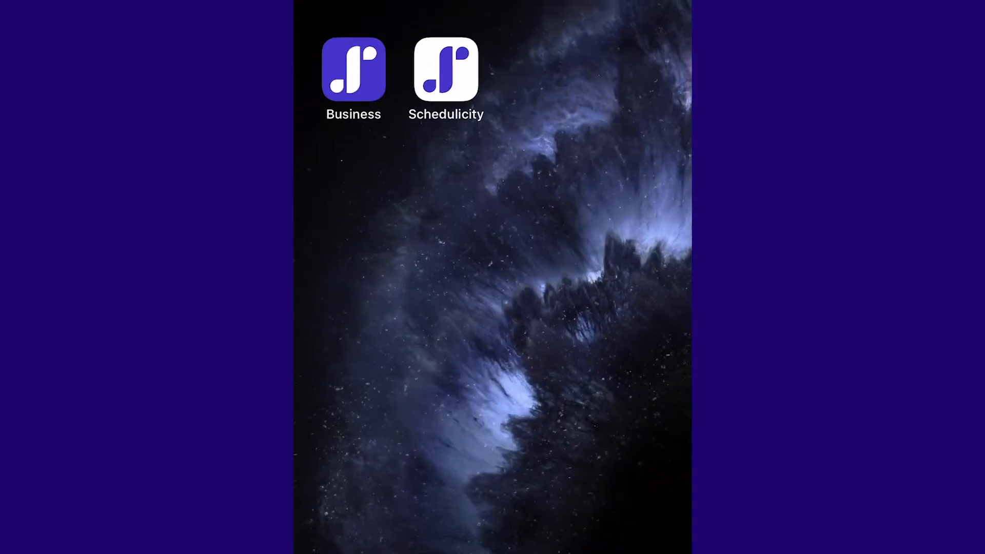
pyautogui.click(447, 69)
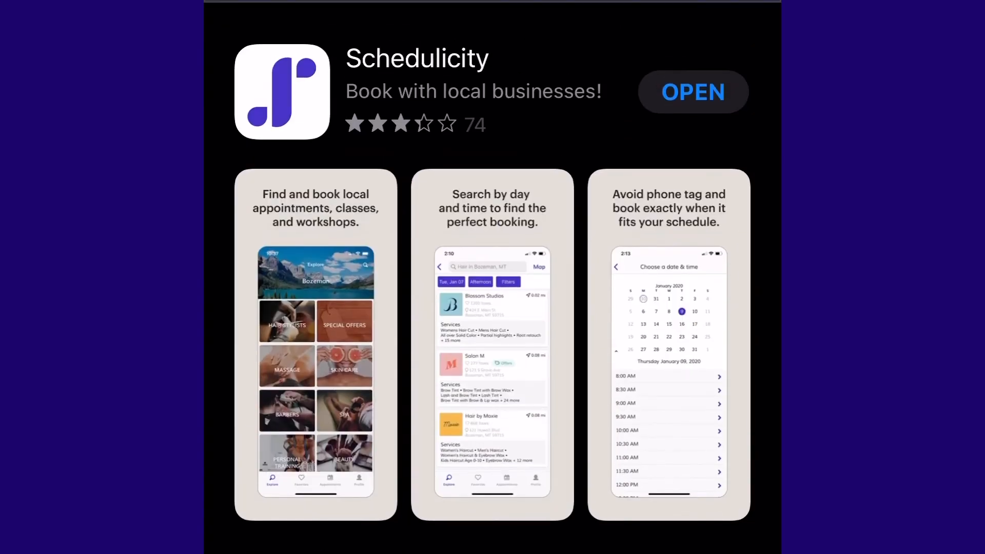